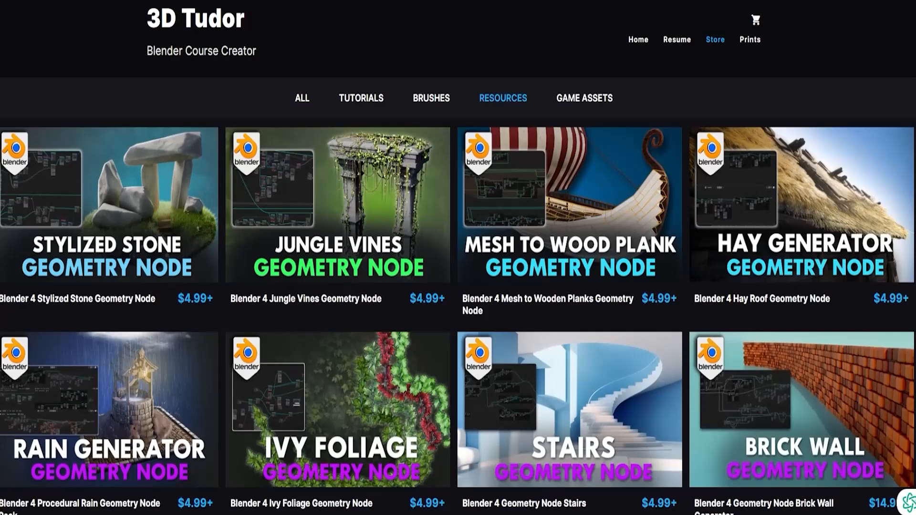
# Scroll down the 3D Tudor store page to the Wood Plank and Stylized Waterfall packs
pyautogui.scroll(-3)
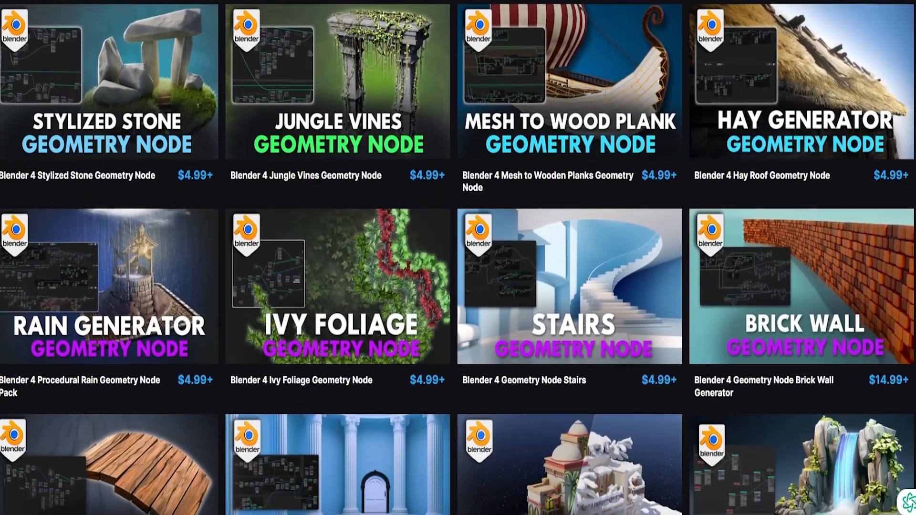
pyautogui.scroll(-3)
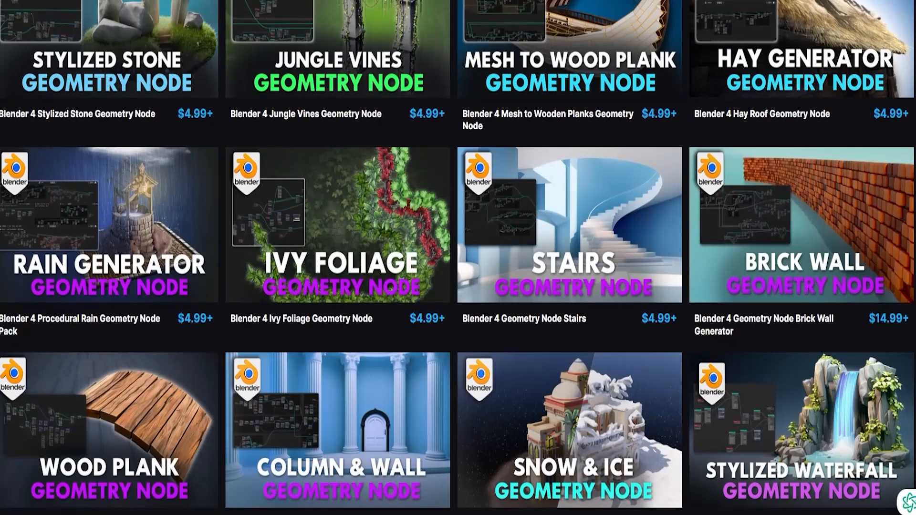
pyautogui.scroll(-3)
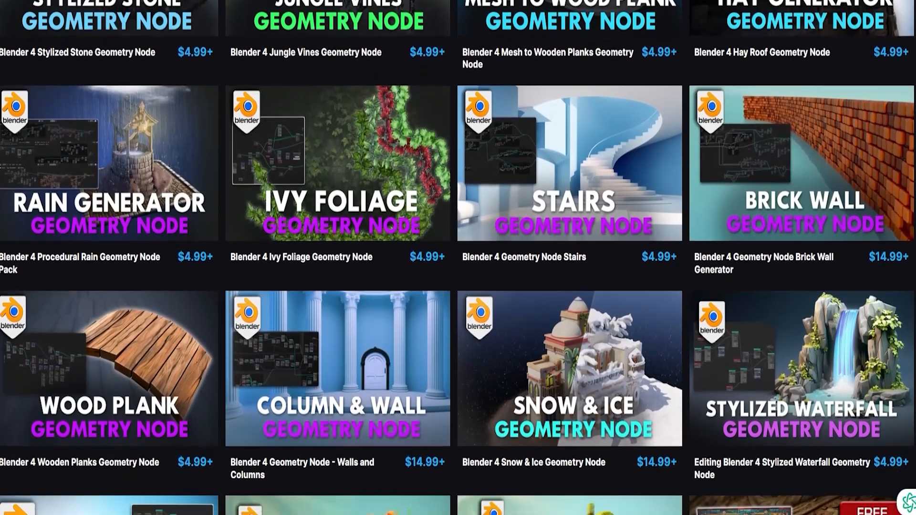
pyautogui.scroll(-3)
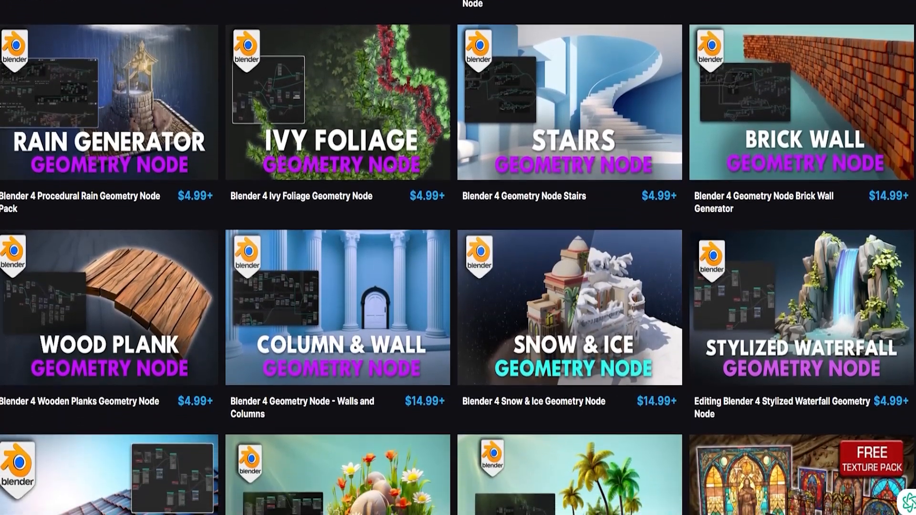
pyautogui.scroll(-3)
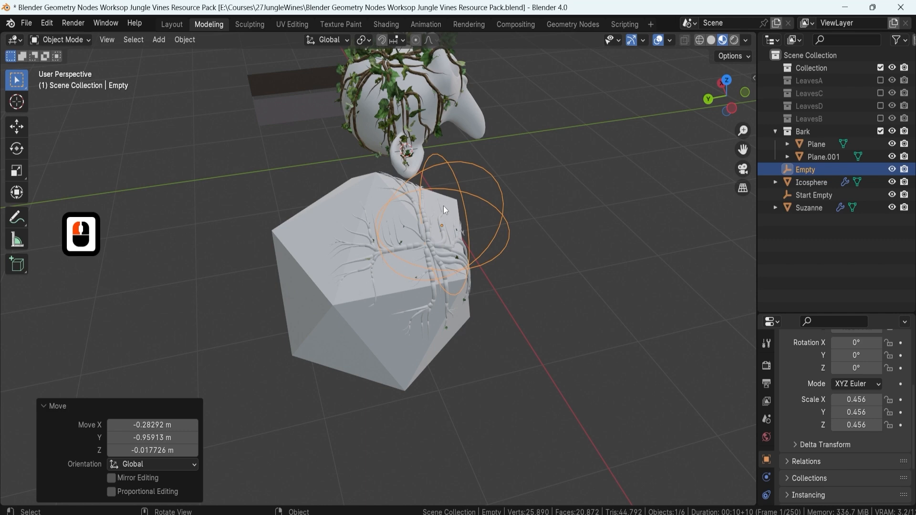
# Select the Icosphere and give its vines the WineBark material
pyautogui.click(811, 182)
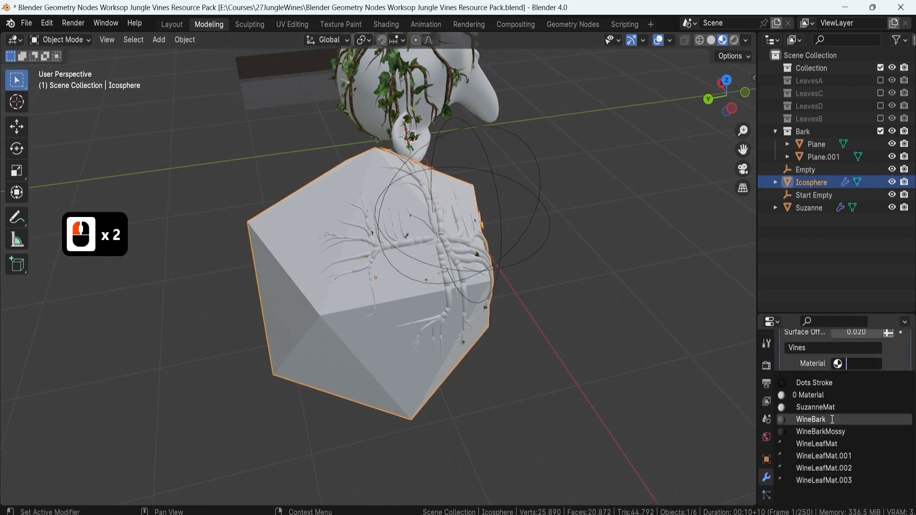
pyautogui.click(811, 418)
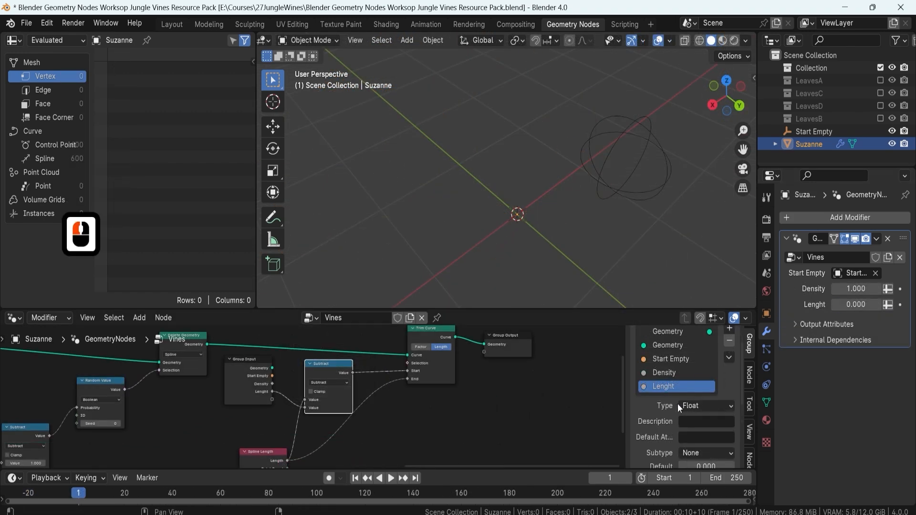
# Inspect the settings of the new Length input on the Vines group
pyautogui.click(855, 305)
pyautogui.write('join')
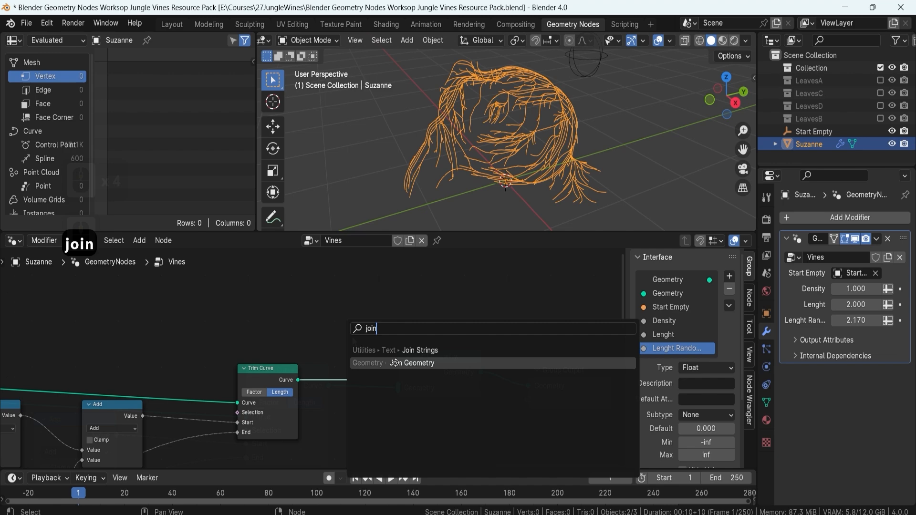
# Add a Join Geometry node to the Suzanne Vines group
pyautogui.click(417, 363)
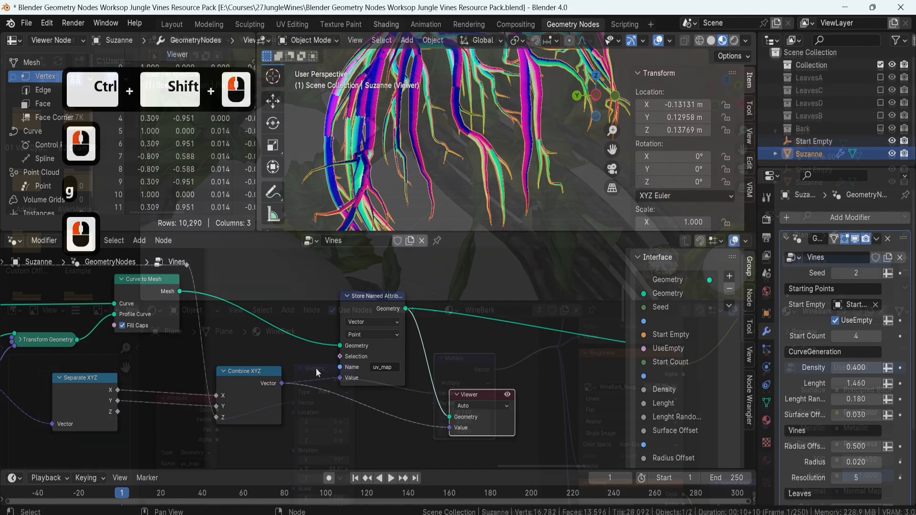
# Preview the stored uv_map values on the vines around Suzanne
pyautogui.click(385, 24)
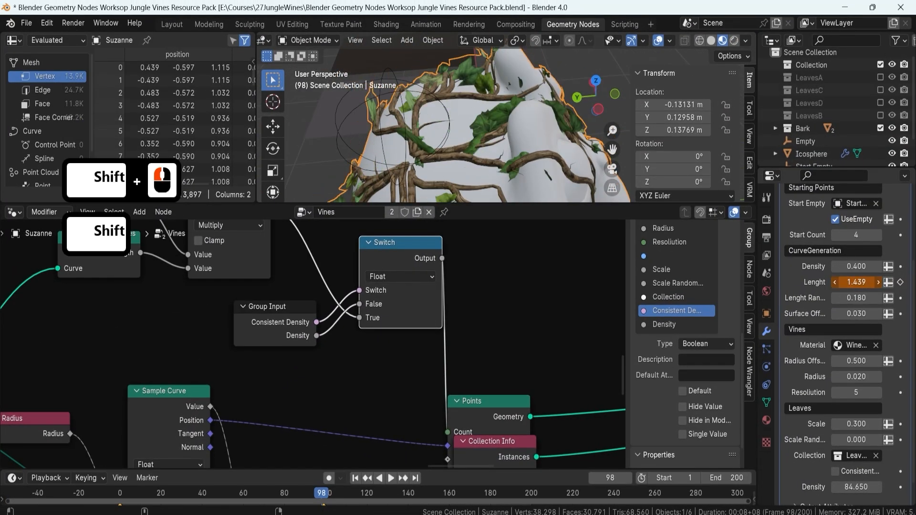
# Set the vine Length to 1.300 and move to a later frame to check growth
pyautogui.click(856, 282)
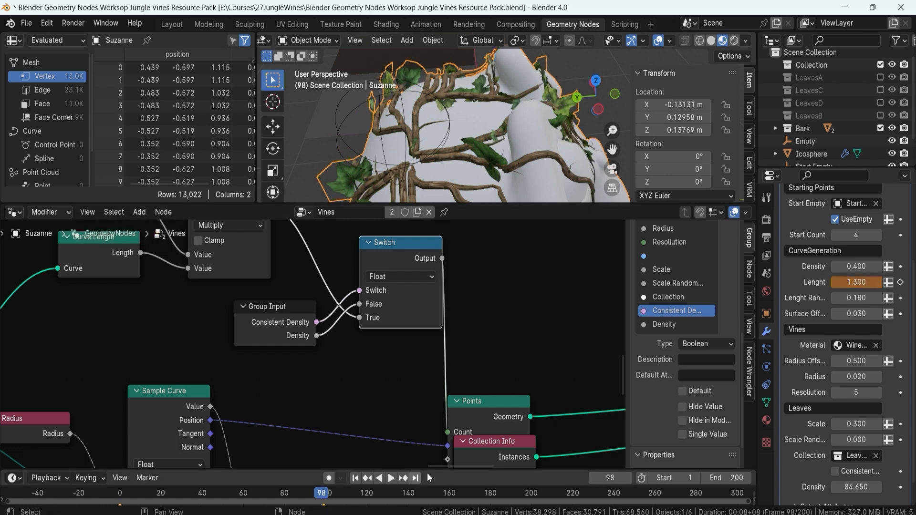
pyautogui.click(426, 24)
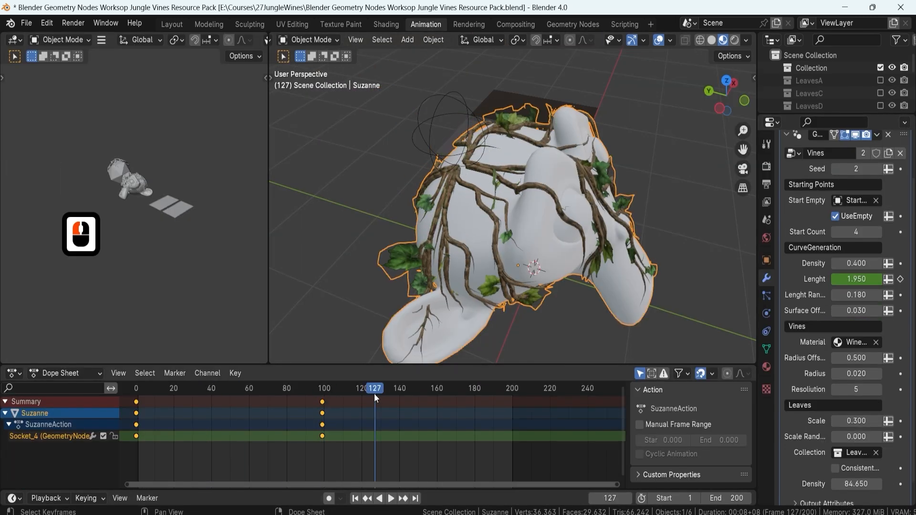